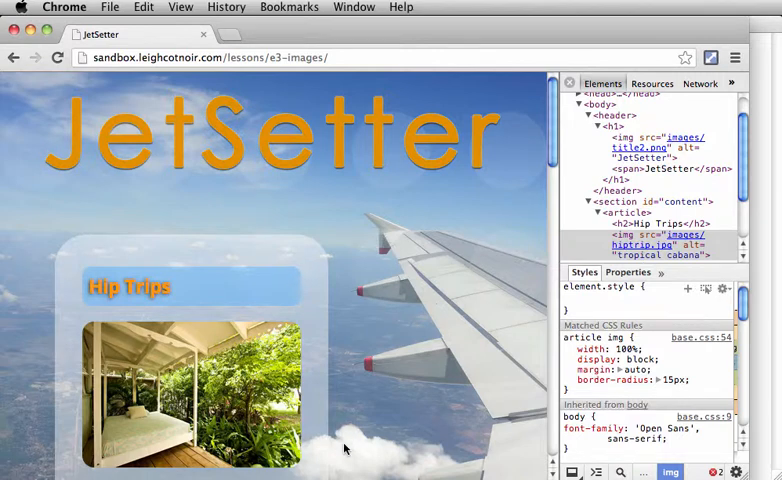
pyautogui.moveTo(332, 452)
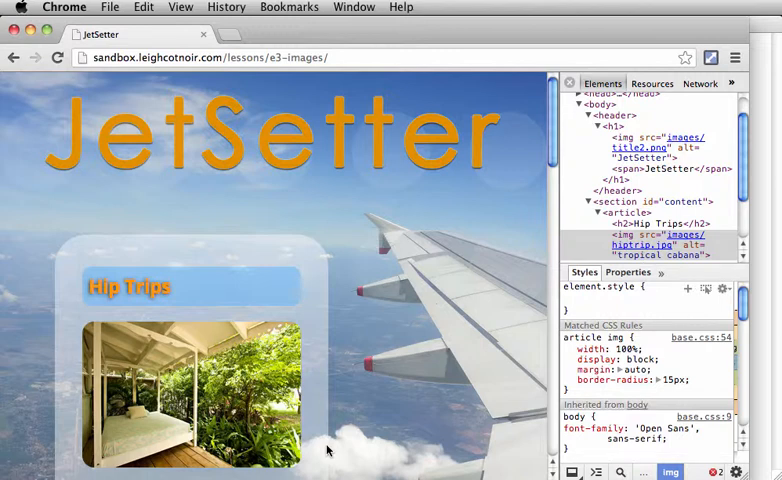
pyautogui.moveTo(320, 440)
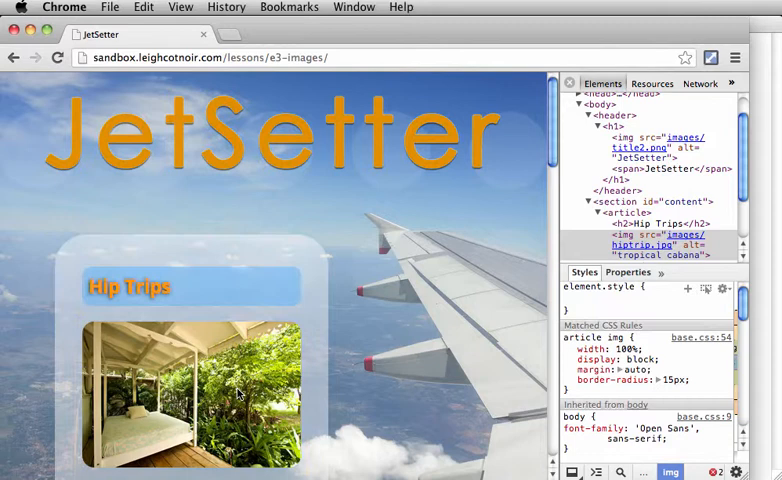
pyautogui.moveTo(225, 338)
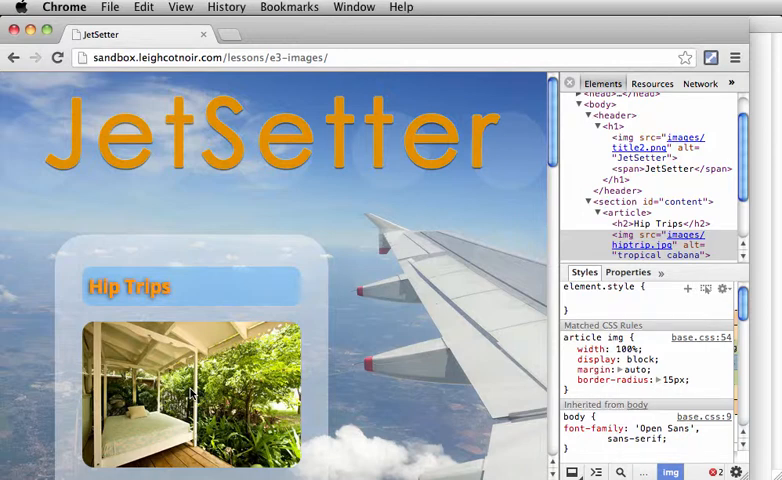
pyautogui.moveTo(390, 291)
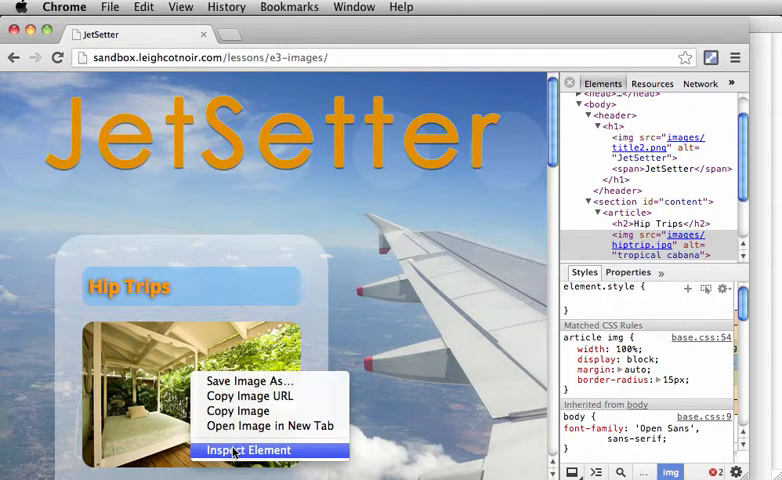
# Inspect the Hip Trips cabana photo to select its img element in DevTools.
pyautogui.click(248, 449)
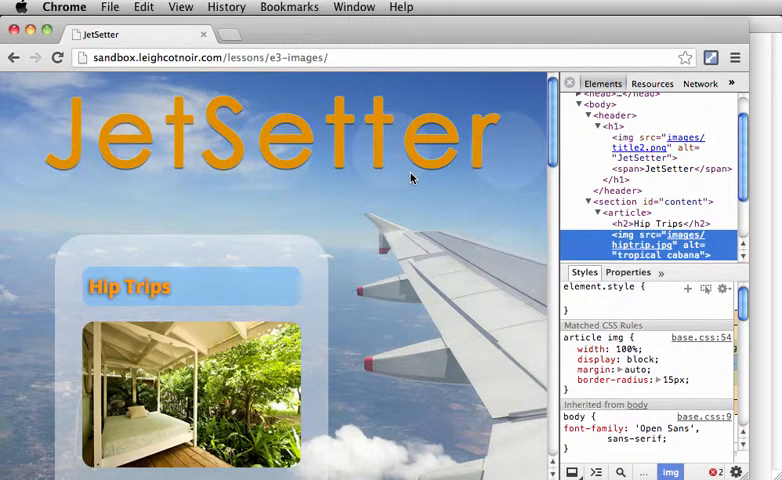
pyautogui.moveTo(377, 160)
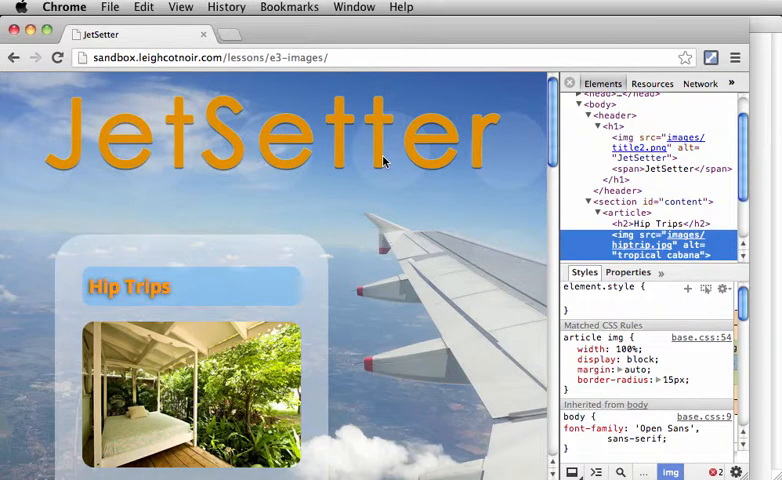
pyautogui.moveTo(378, 163)
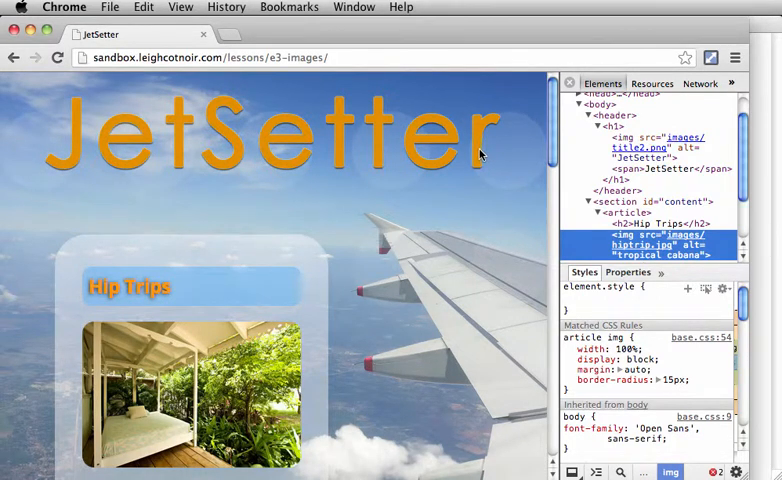
pyautogui.moveTo(68, 178)
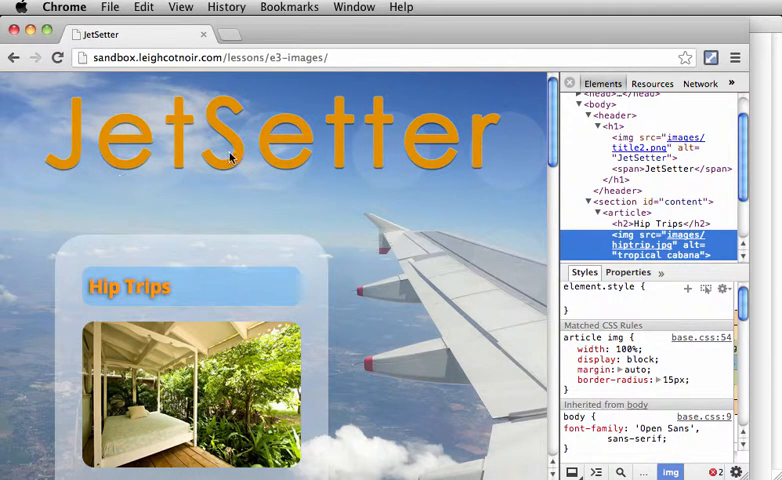
pyautogui.moveTo(490, 170)
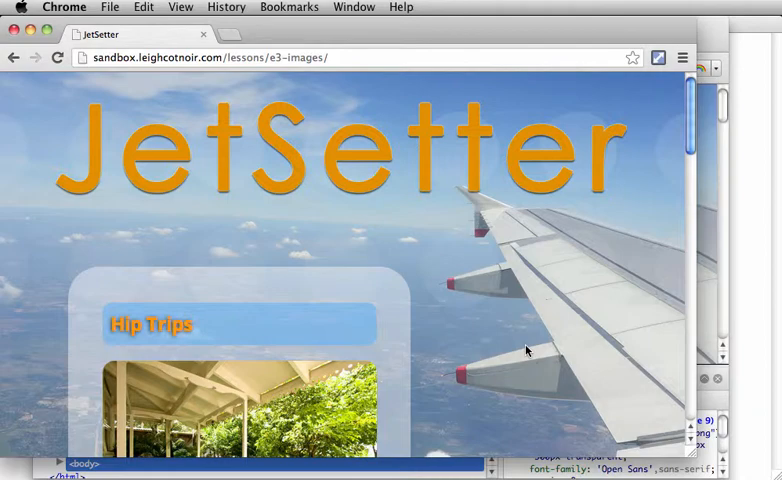
pyautogui.moveTo(470, 258)
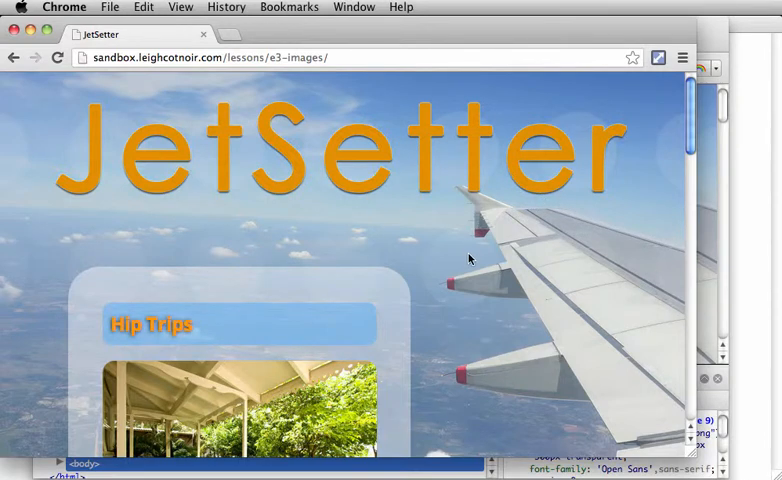
pyautogui.moveTo(622, 155)
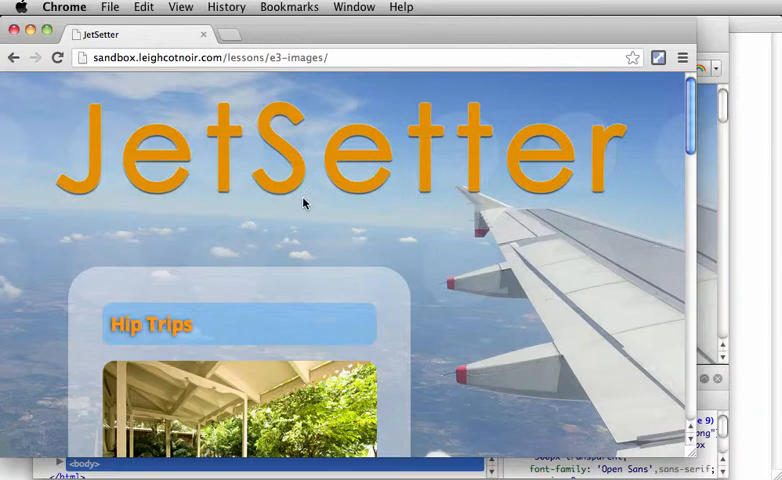
pyautogui.moveTo(703, 447)
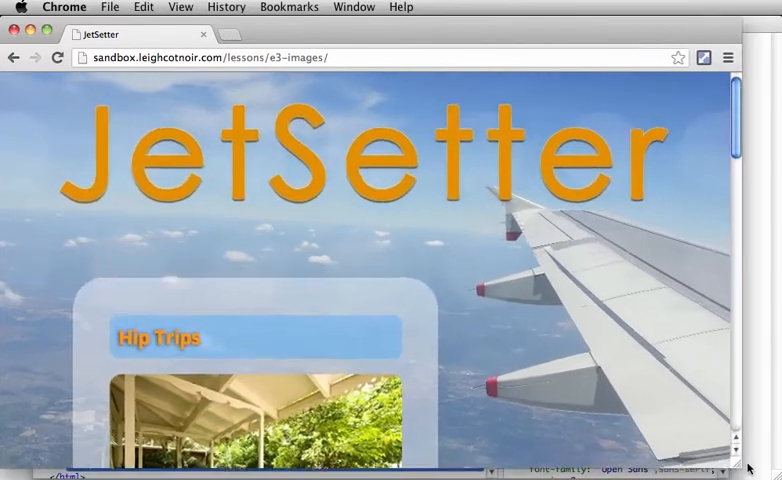
pyautogui.scroll(-3)
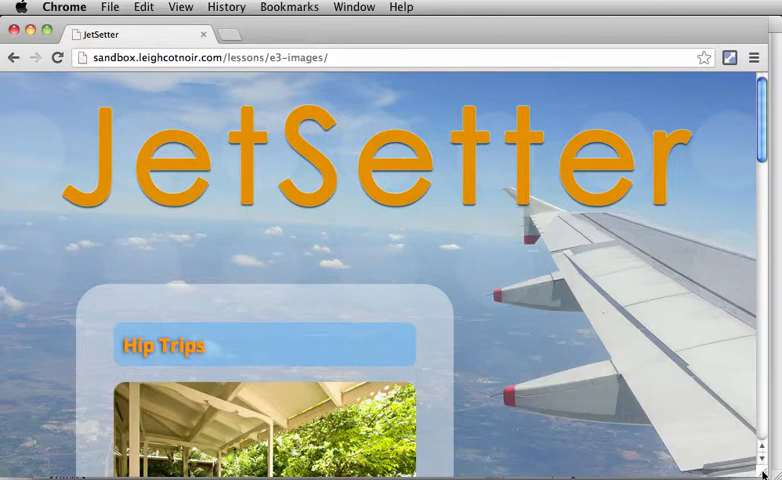
pyautogui.scroll(-3)
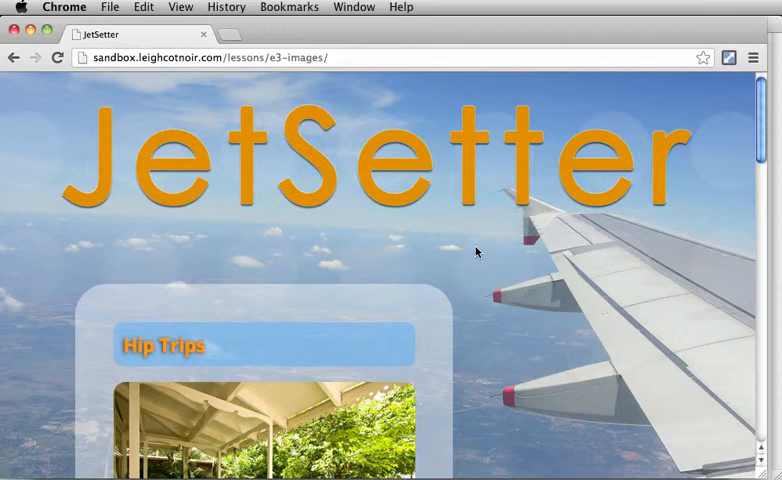
pyautogui.moveTo(347, 243)
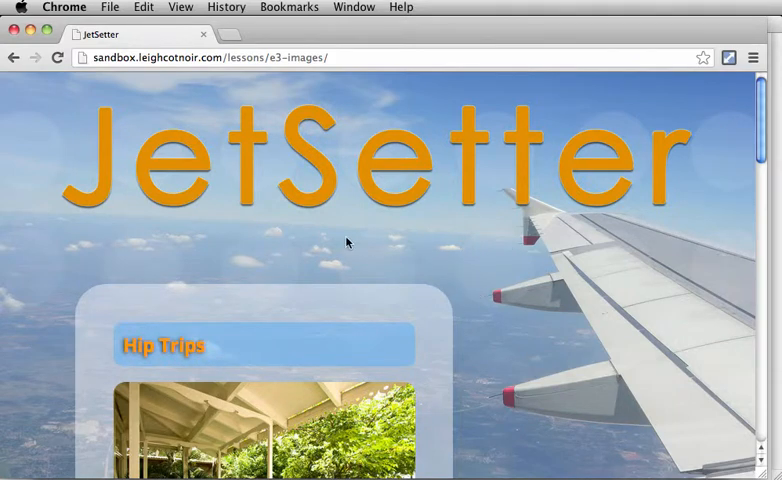
pyautogui.moveTo(258, 268)
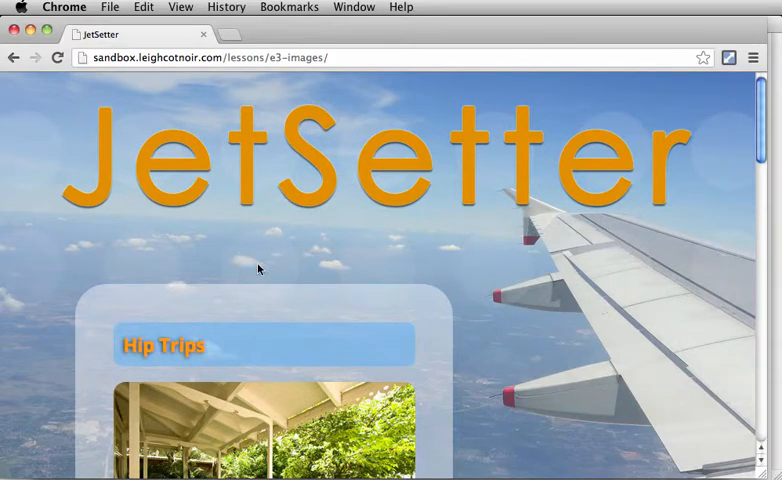
pyautogui.moveTo(262, 179)
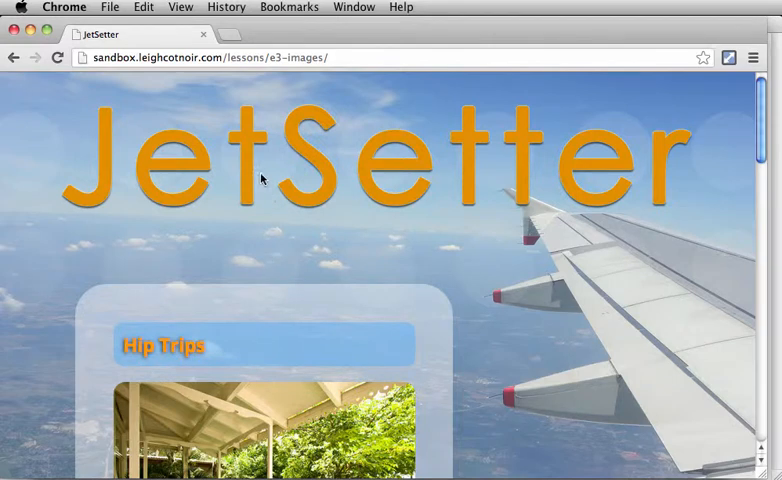
pyautogui.moveTo(652, 266)
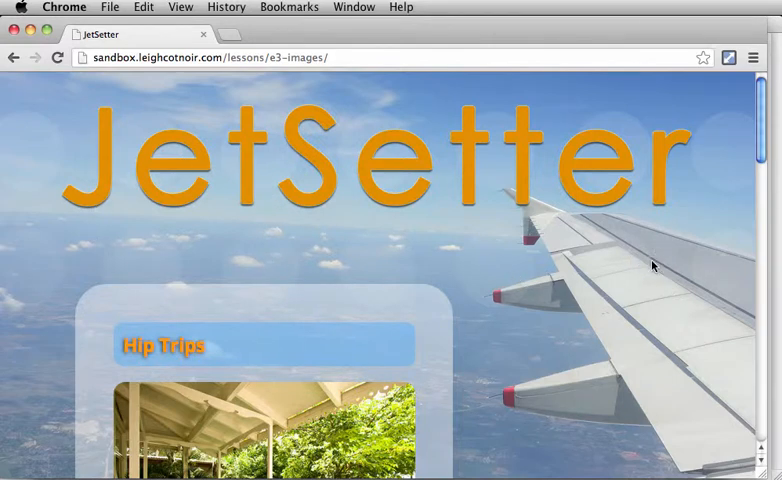
pyautogui.moveTo(642, 302)
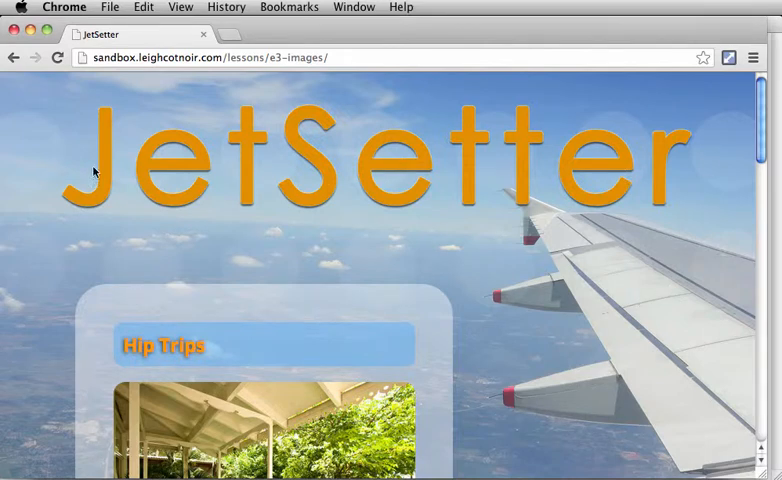
pyautogui.moveTo(446, 168)
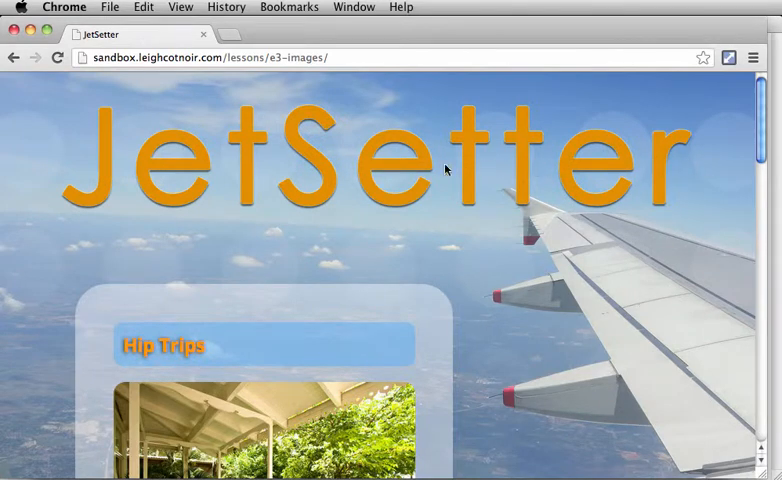
pyautogui.moveTo(503, 160)
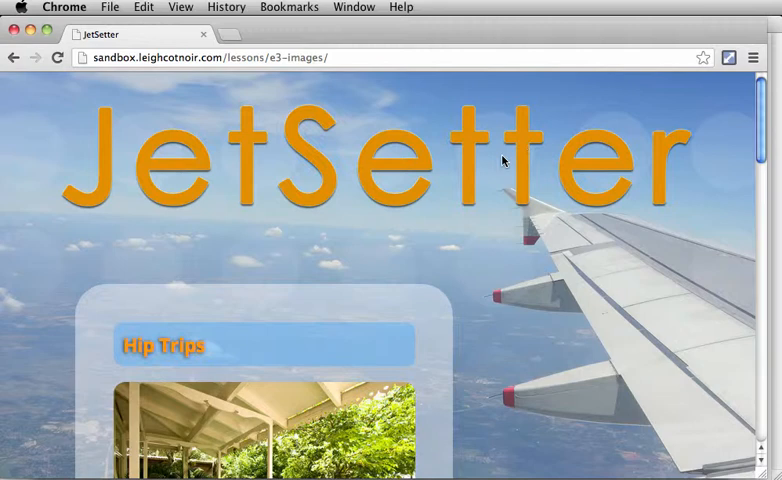
pyautogui.moveTo(57, 314)
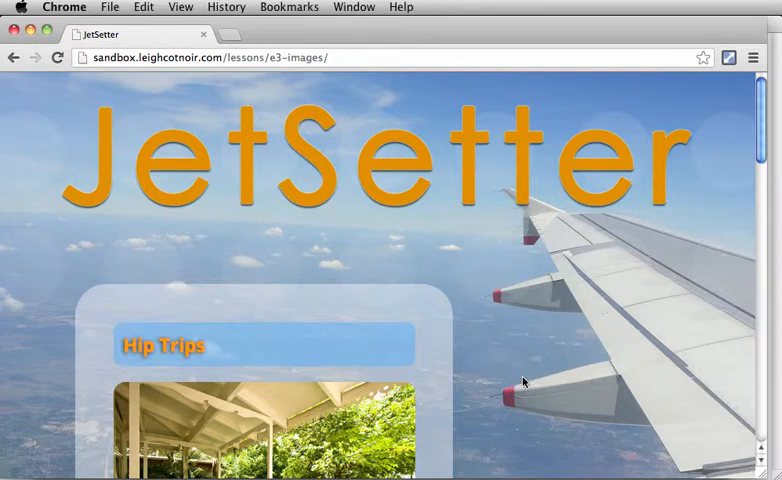
pyautogui.moveTo(655, 345)
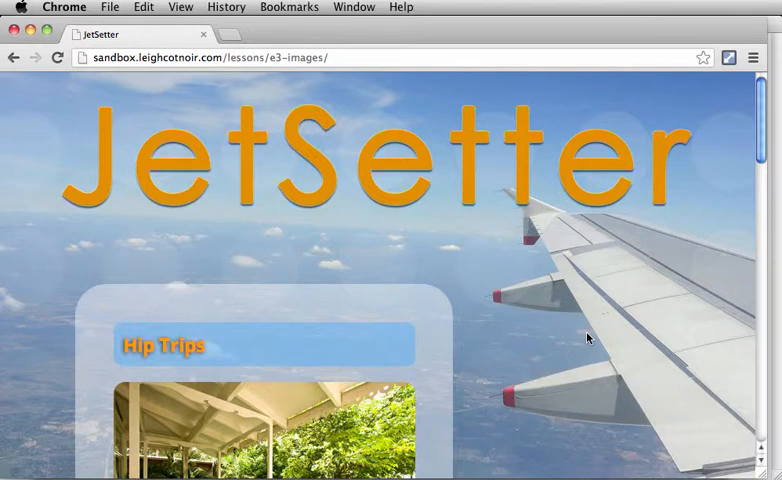
pyautogui.moveTo(515, 307)
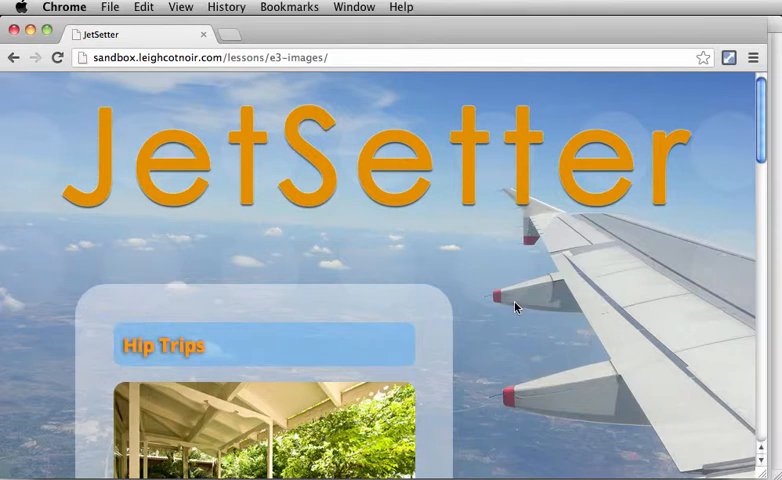
pyautogui.moveTo(519, 407)
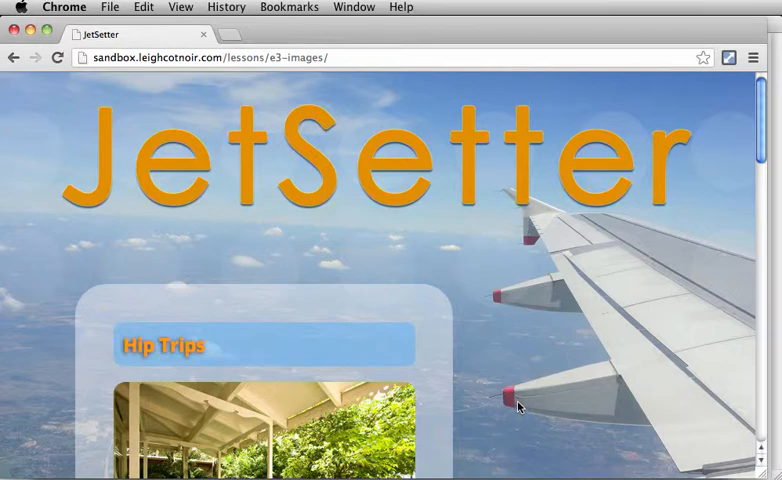
pyautogui.scroll(-3)
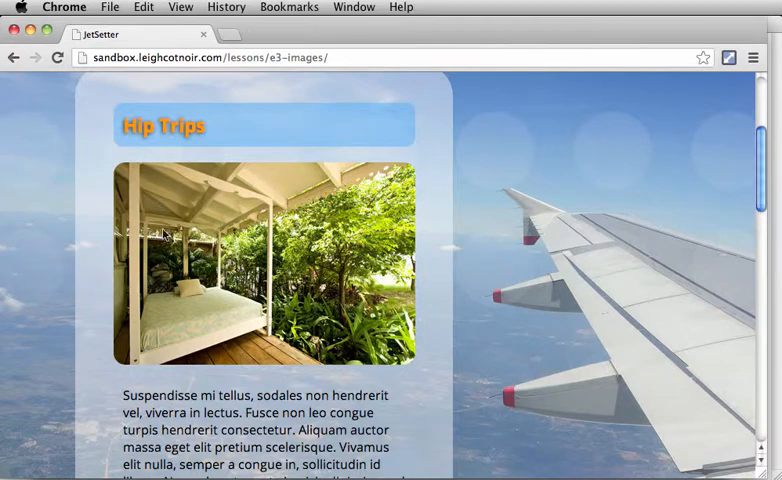
pyautogui.moveTo(289, 331)
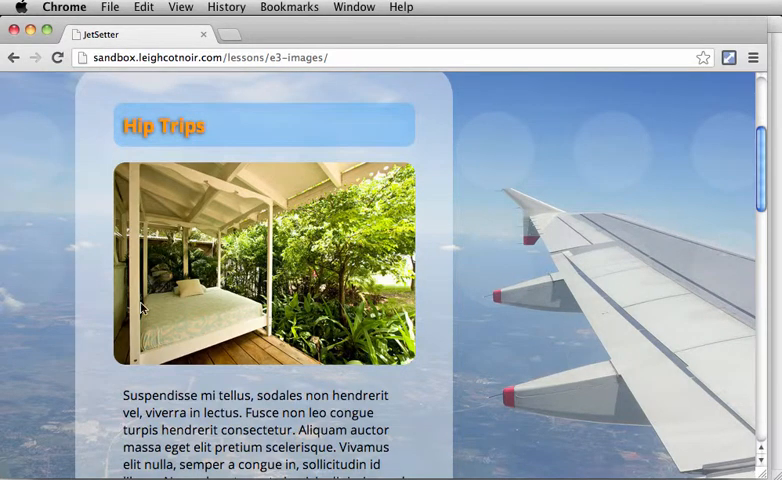
pyautogui.moveTo(342, 320)
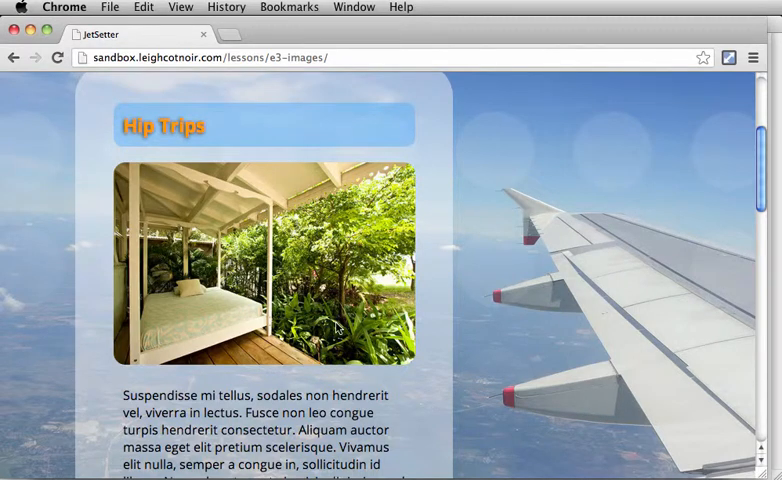
pyautogui.moveTo(336, 325)
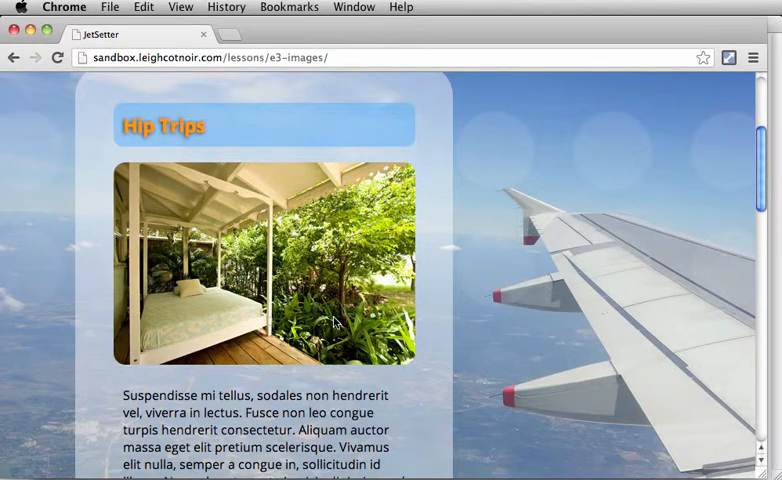
pyautogui.moveTo(335, 320)
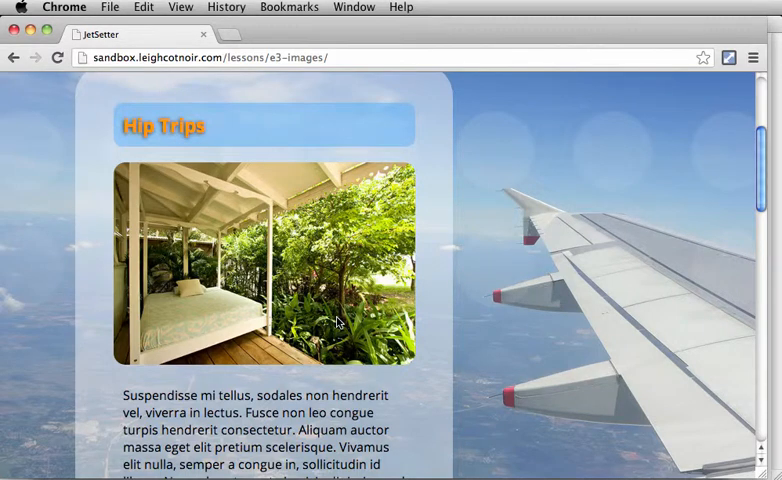
pyautogui.moveTo(429, 246)
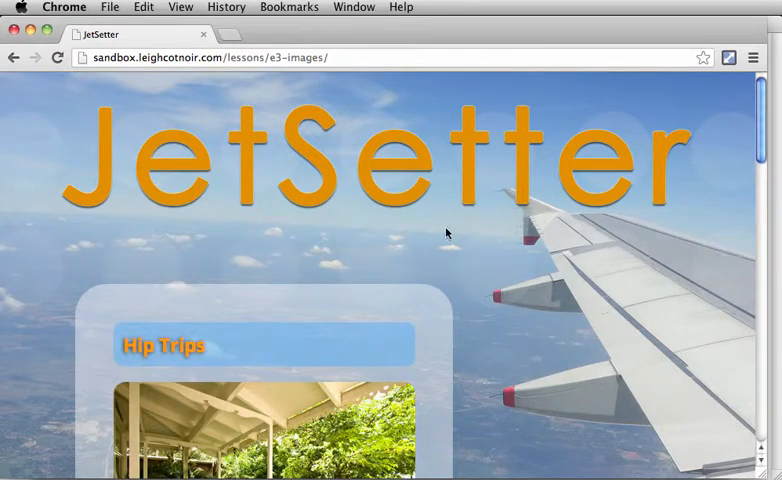
pyautogui.moveTo(292, 243)
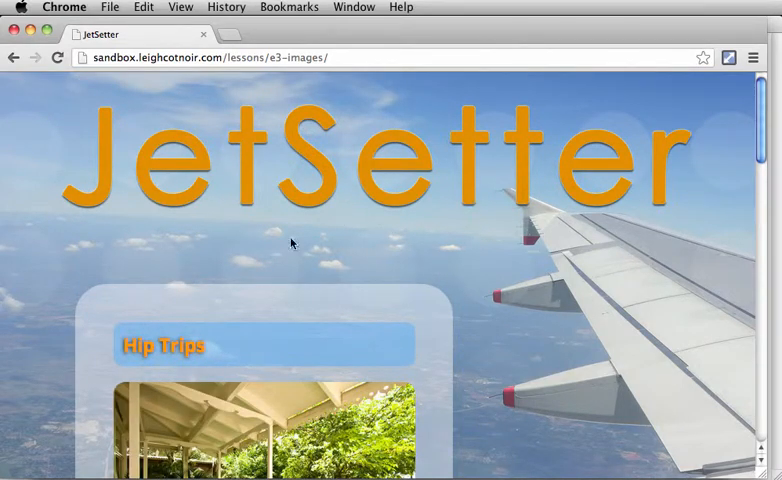
pyautogui.moveTo(733, 276)
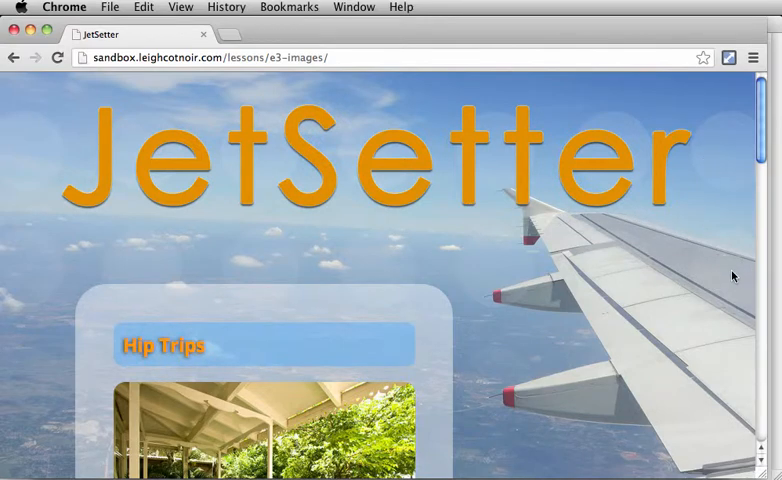
pyautogui.moveTo(497, 295)
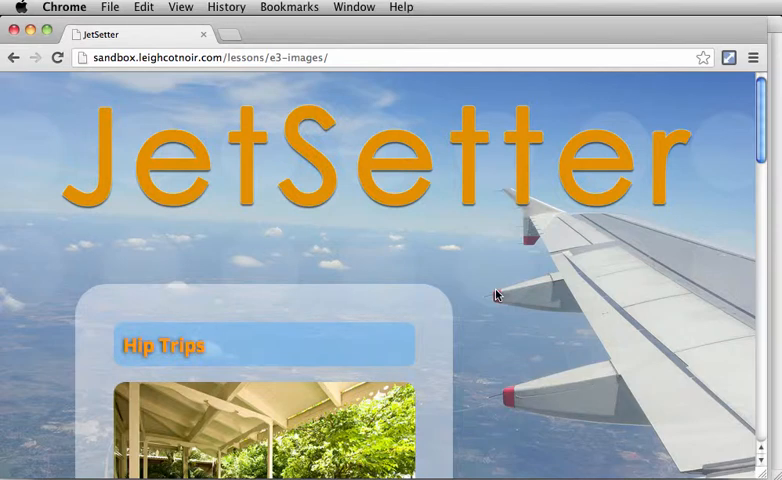
pyautogui.moveTo(597, 101)
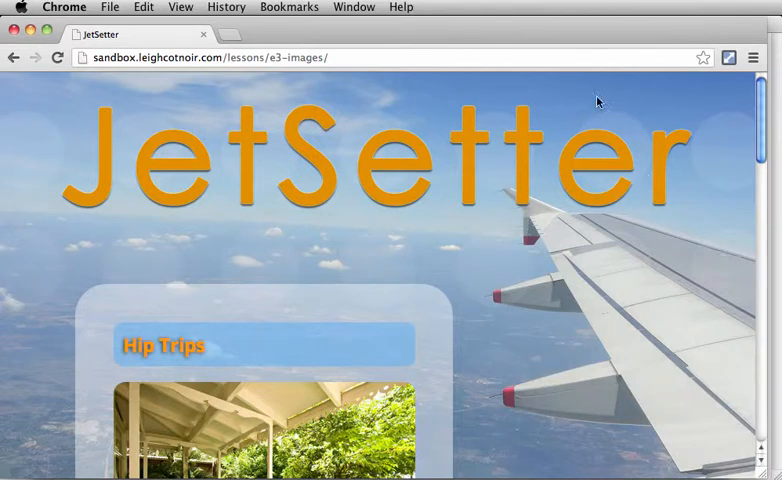
pyautogui.moveTo(637, 180)
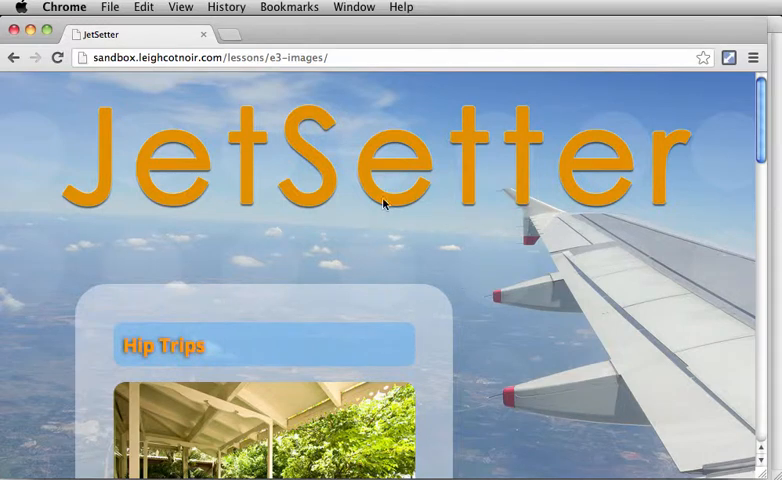
pyautogui.moveTo(695, 334)
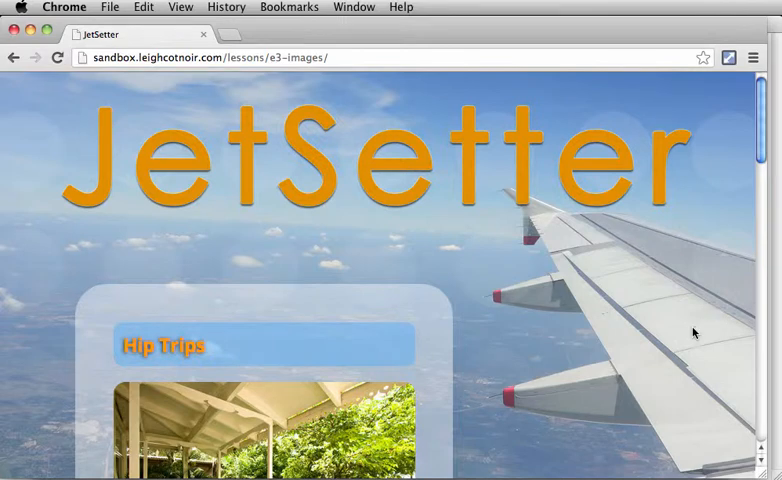
# Right-click the airplane-wing background to bring up the page menu.
pyautogui.rightClick(694, 334)
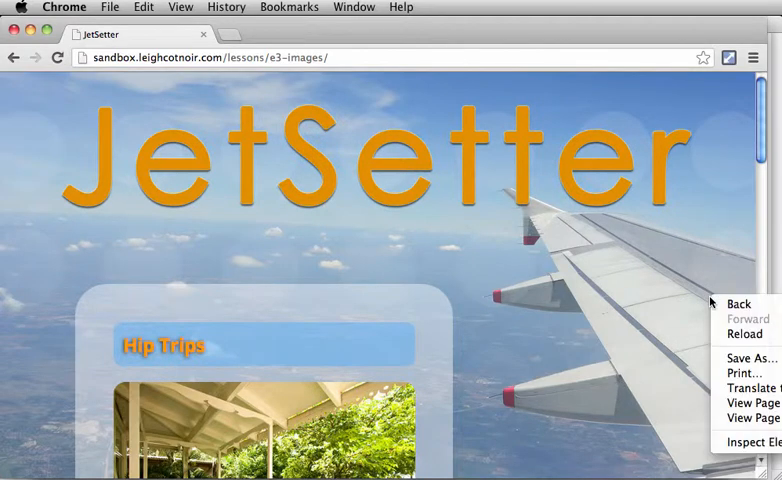
pyautogui.moveTo(750, 418)
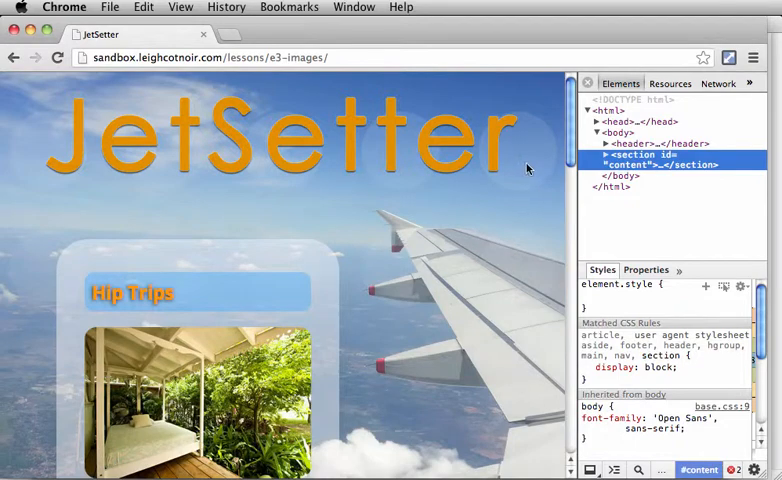
# Select the body element and begin editing its background url() value in Styles.
pyautogui.click(618, 132)
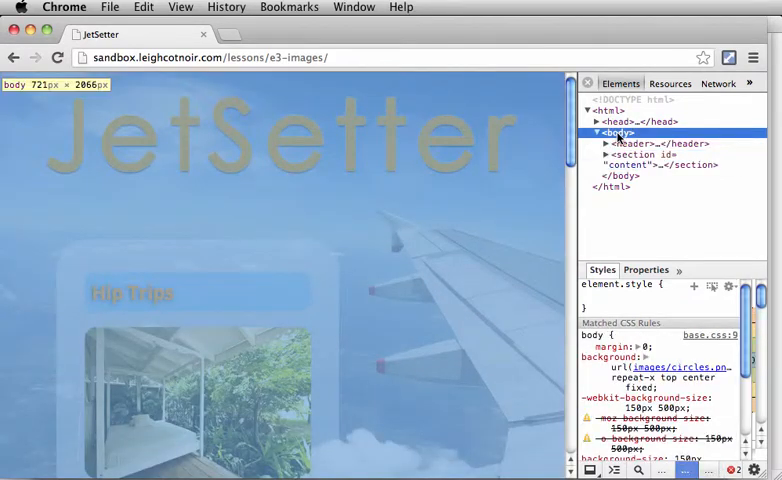
pyautogui.moveTo(633, 143)
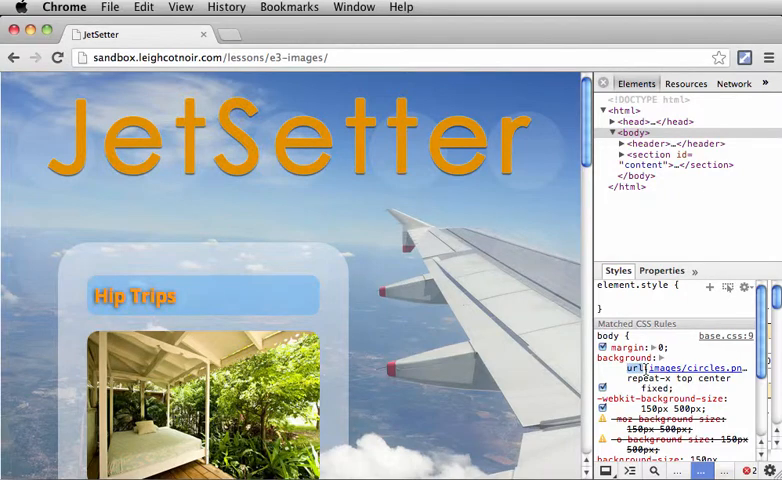
pyautogui.click(625, 358)
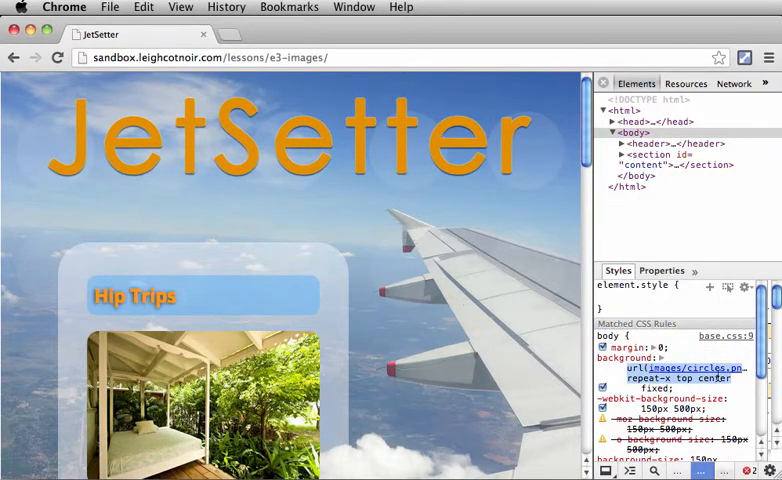
pyautogui.moveTo(686, 368)
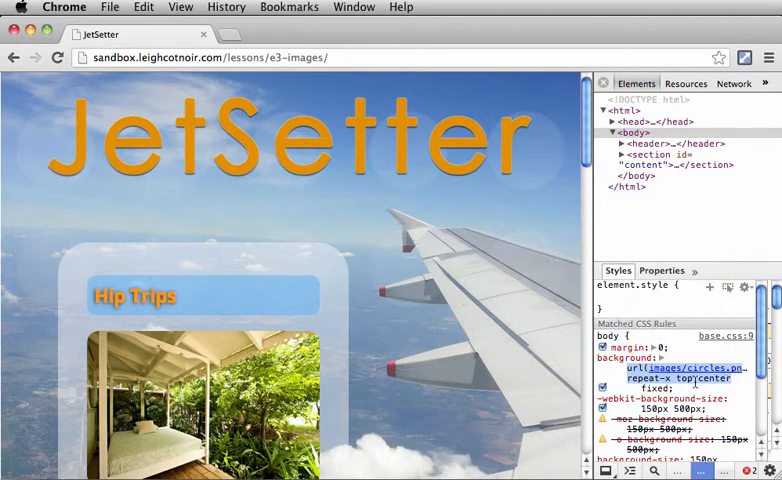
pyautogui.moveTo(680, 368)
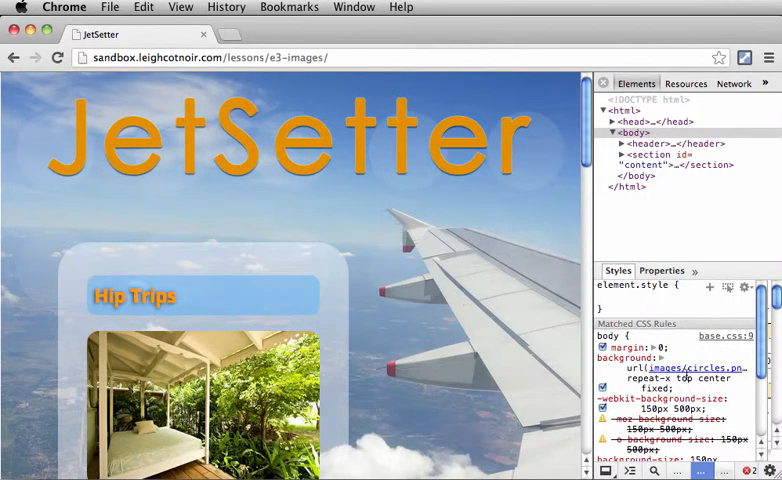
pyautogui.moveTo(690, 367)
pyautogui.write('gif)')
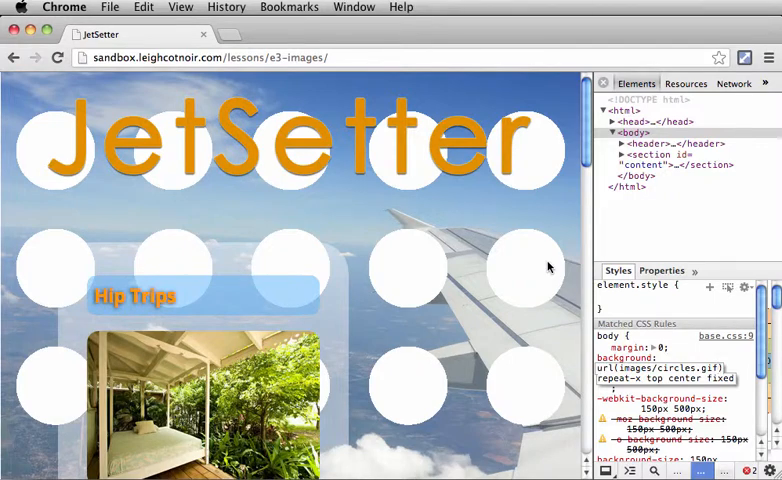
pyautogui.moveTo(447, 227)
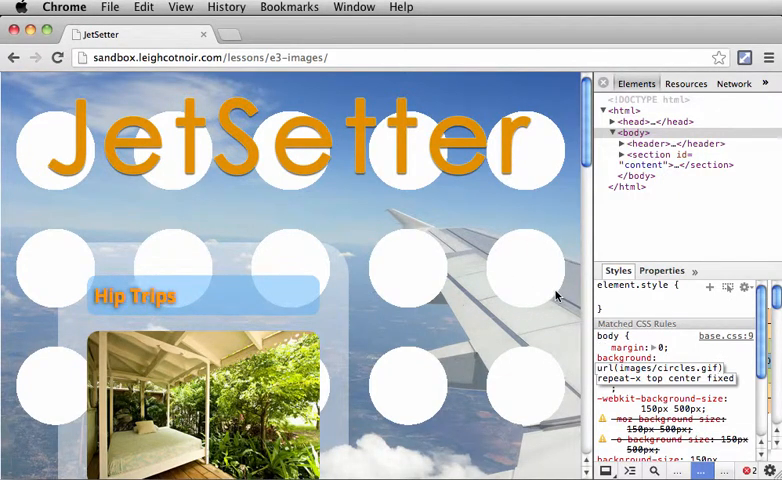
pyautogui.moveTo(530, 283)
pyautogui.write('pn')
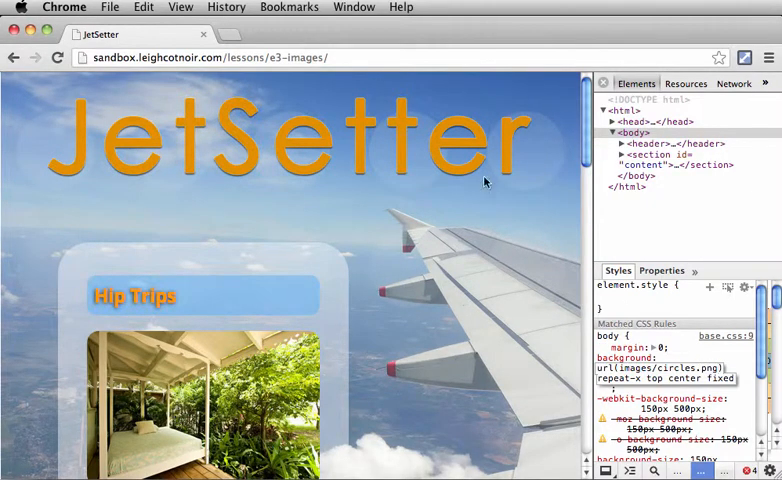
pyautogui.moveTo(517, 188)
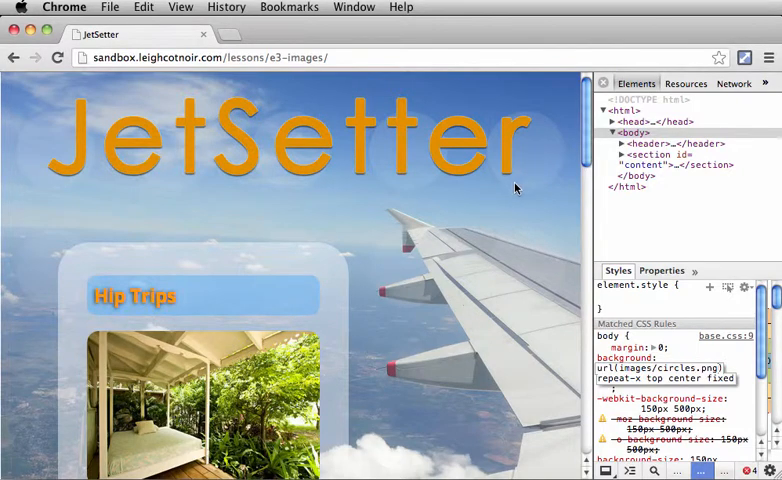
pyautogui.moveTo(540, 186)
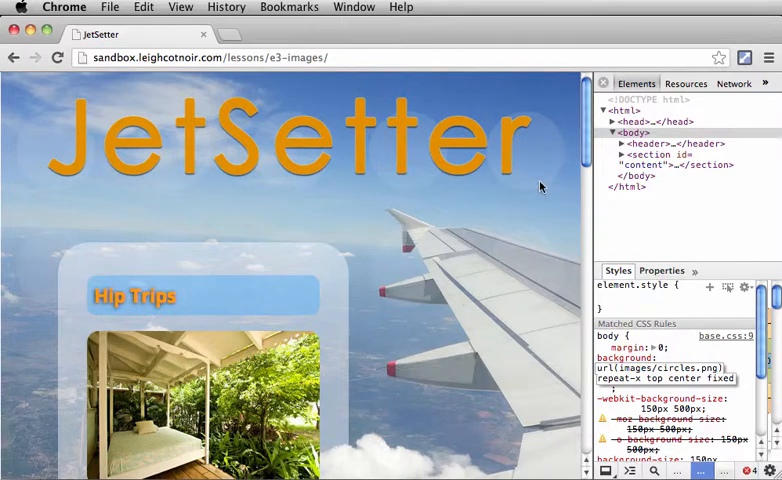
pyautogui.moveTo(544, 181)
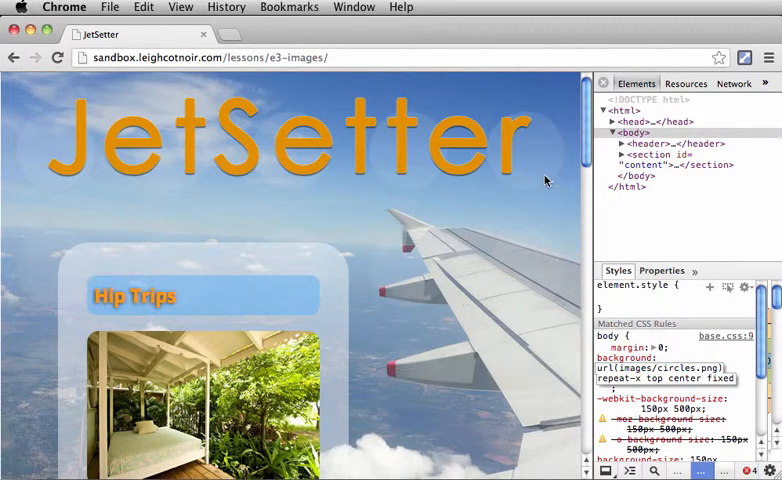